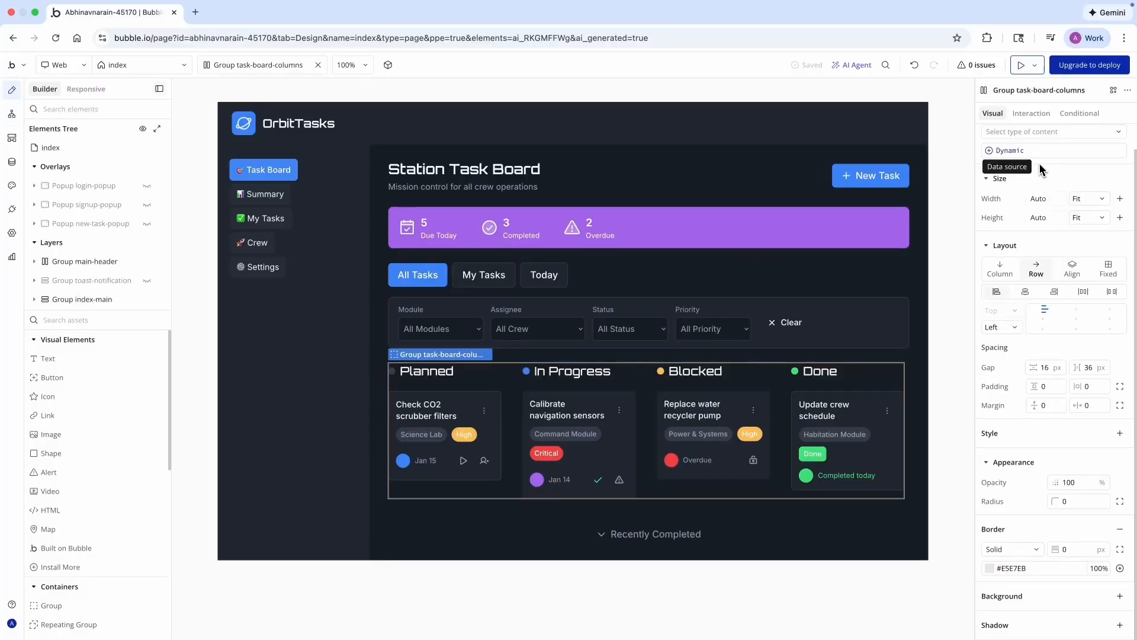
Approve the AI-added TaskTag data type, set a starry space background on Group index-main, and preview the live OrbitTasks board
click(1022, 64)
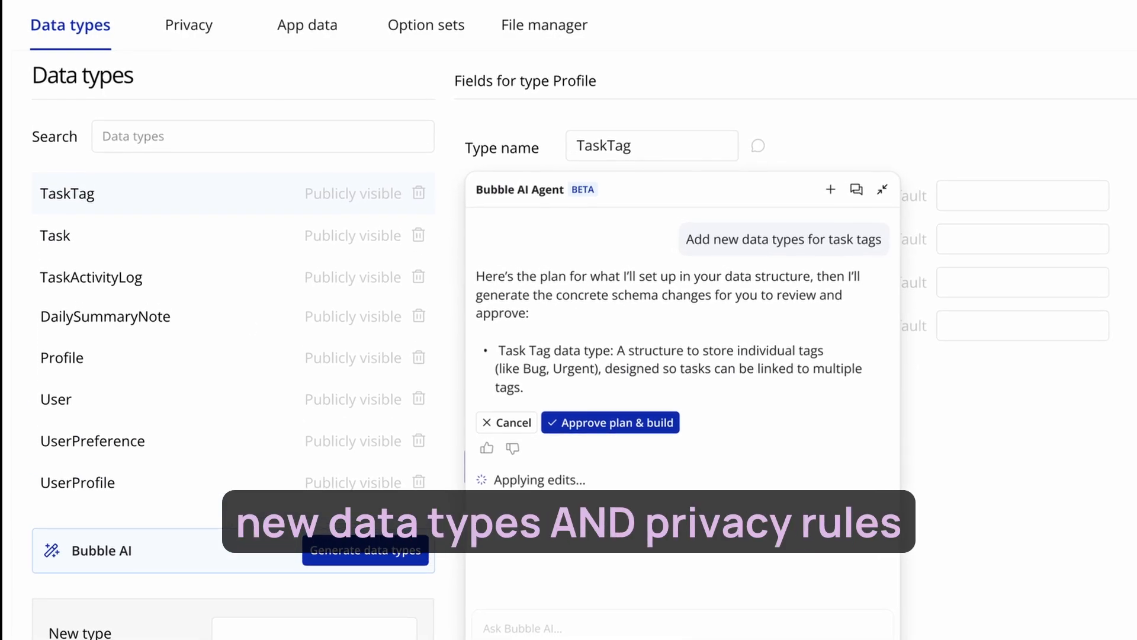
click(194, 25)
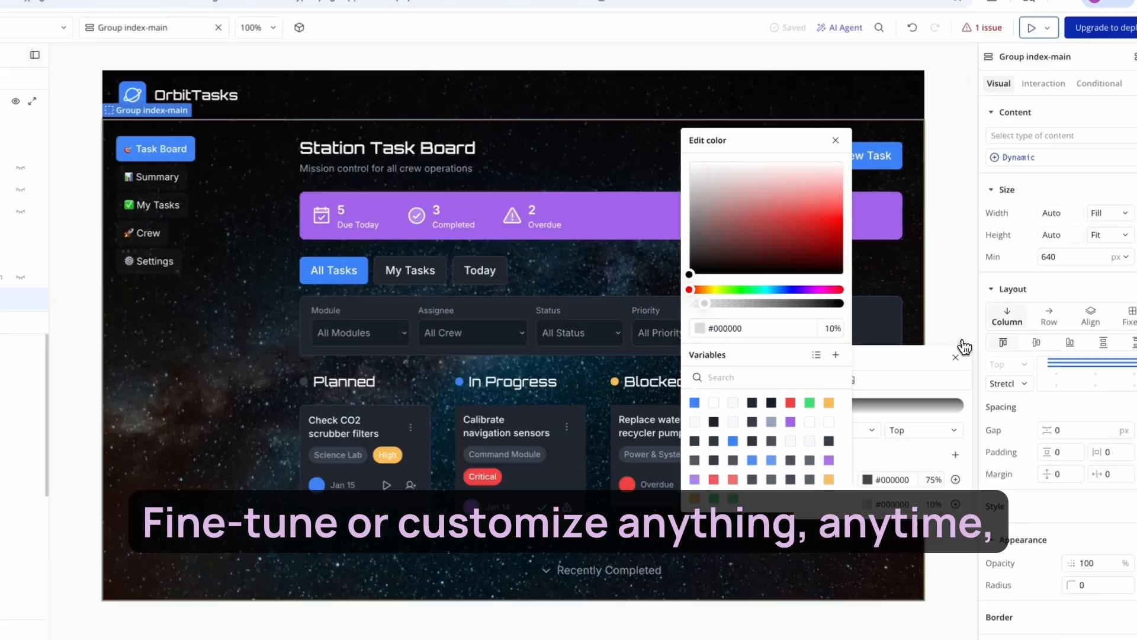
click(1032, 27)
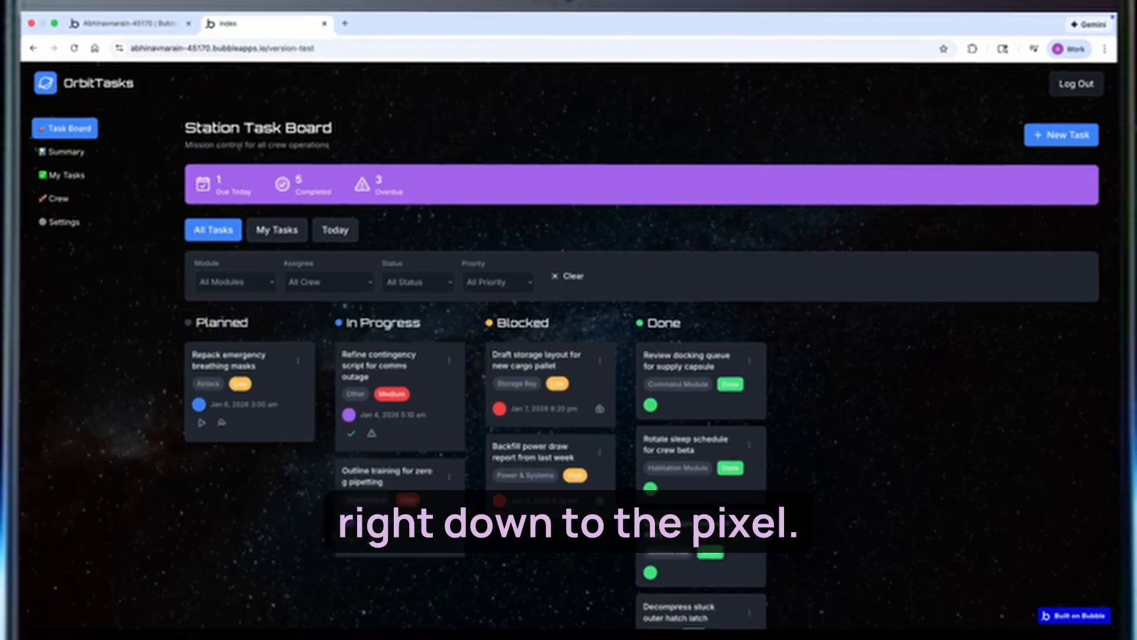